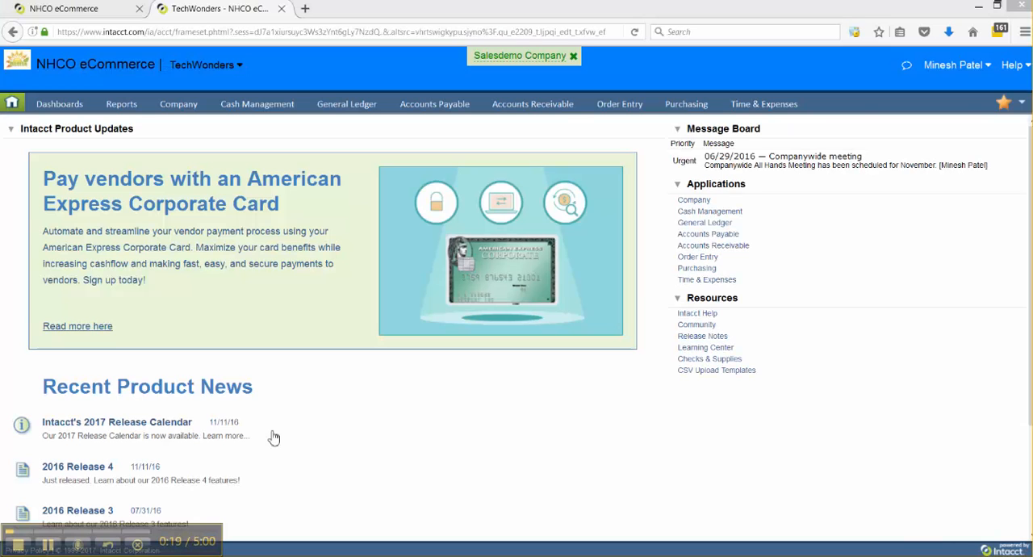
mouse_move(248, 111)
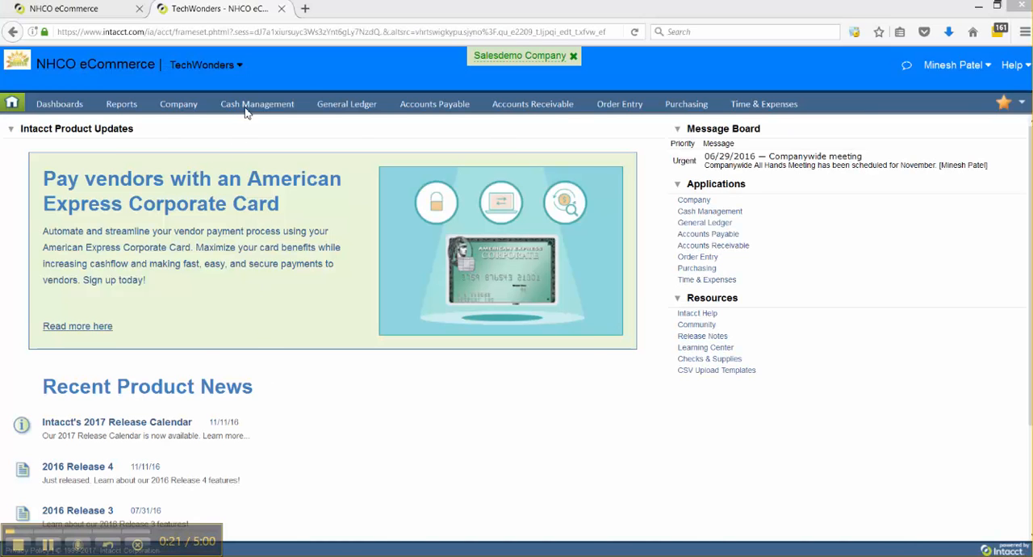
Start a new Manual Payment from the Cash Management menu
left_click(257, 103)
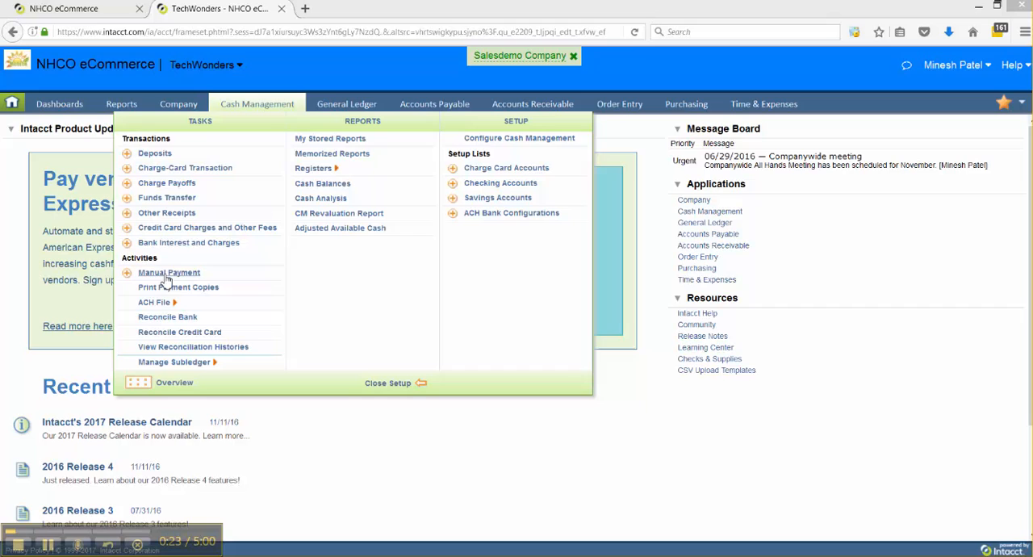
mouse_move(338, 213)
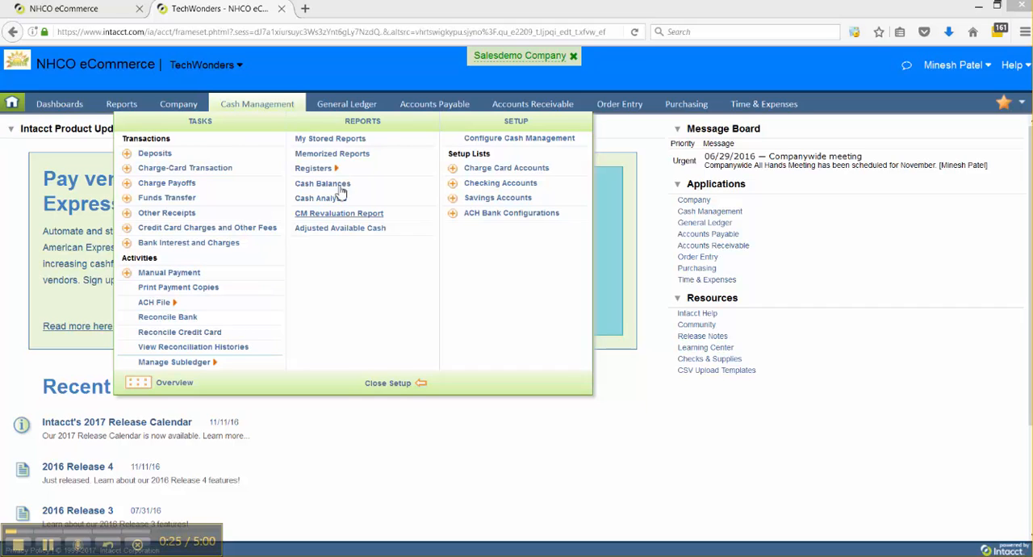
left_click(434, 103)
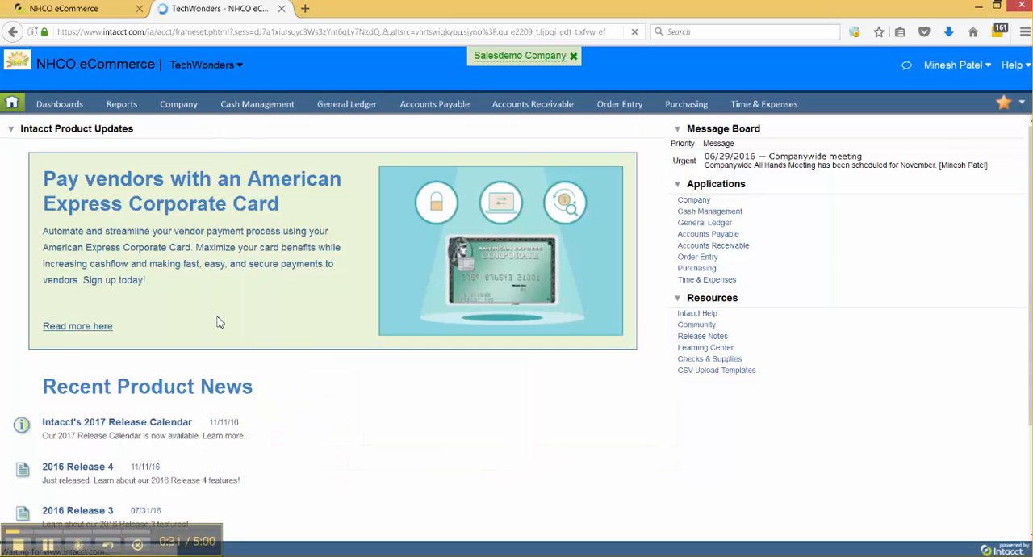
Keep Check as the payment method on the blank Manual Payment form
left_click(434, 103)
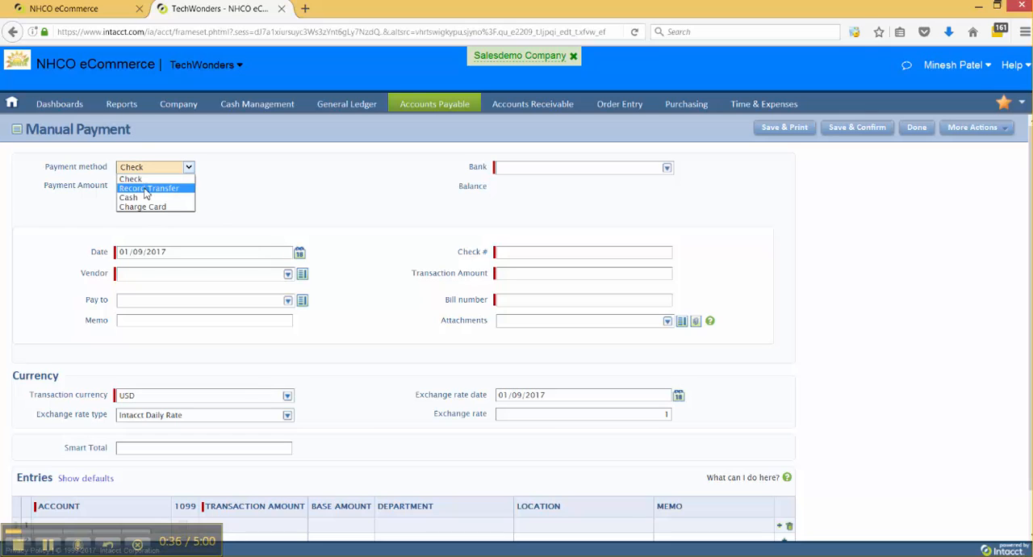
mouse_move(131, 178)
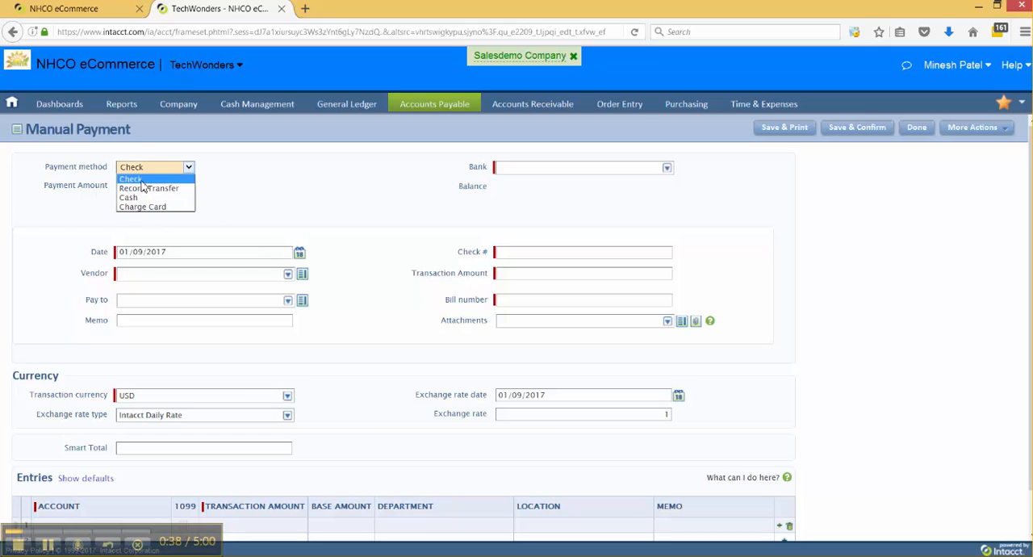
mouse_move(149, 188)
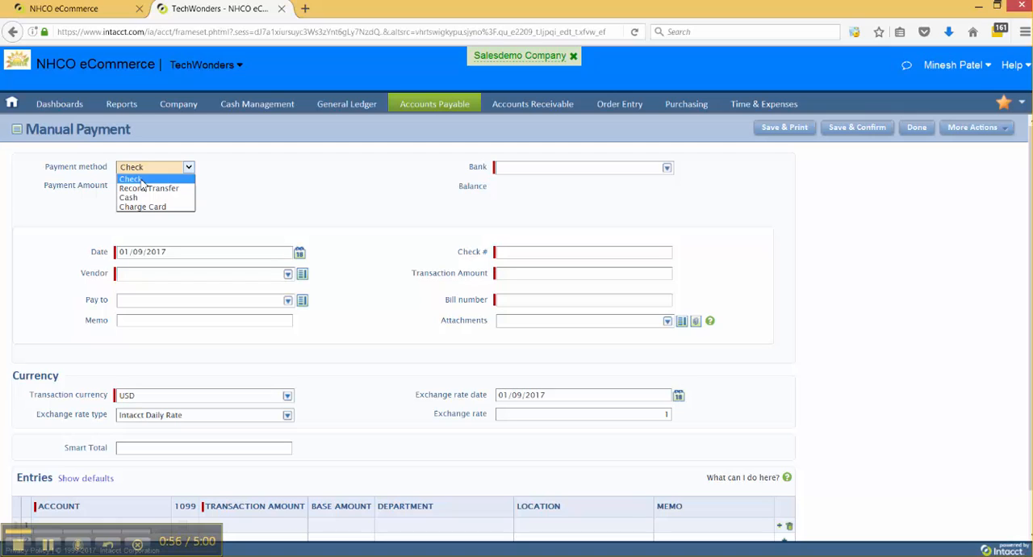
mouse_move(149, 207)
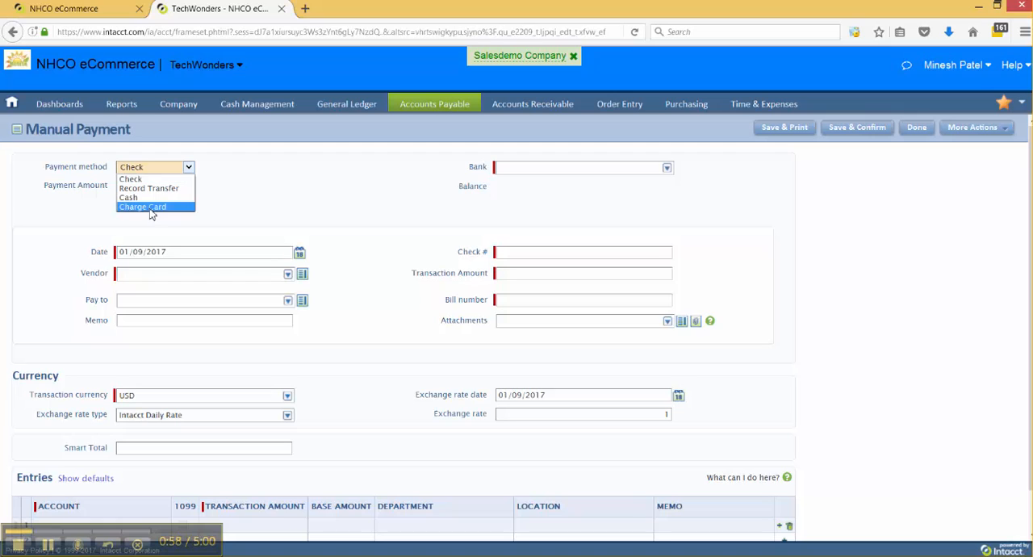
mouse_move(145, 210)
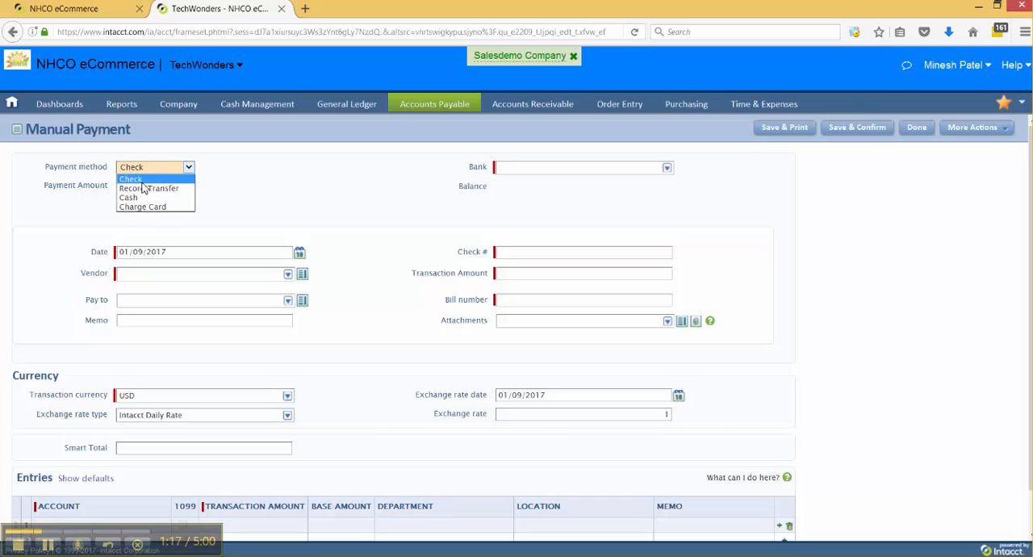
left_click(129, 178)
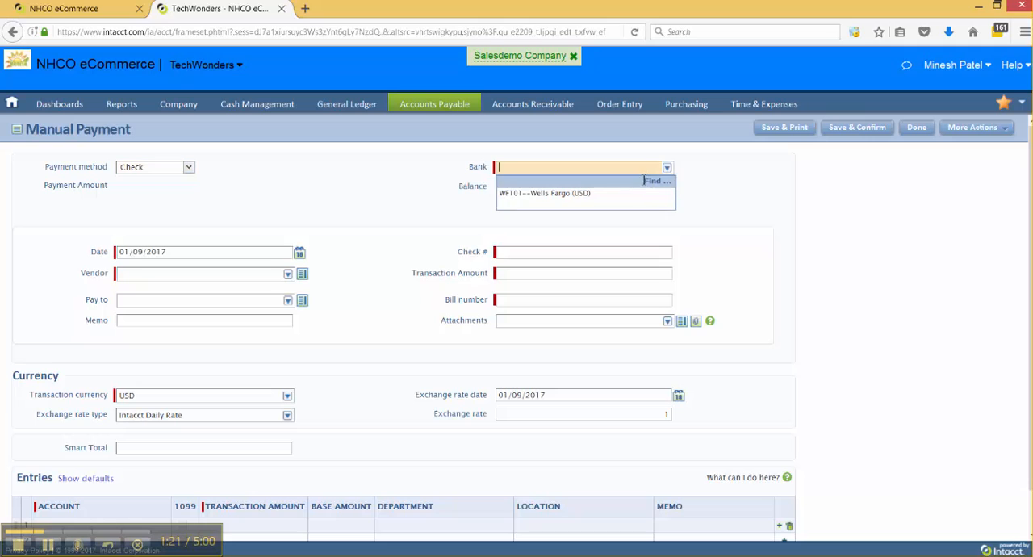
Pay from WF101 Wells Fargo to vendor Box.com, amount 1,000.00, bill number 15200
left_click(545, 193)
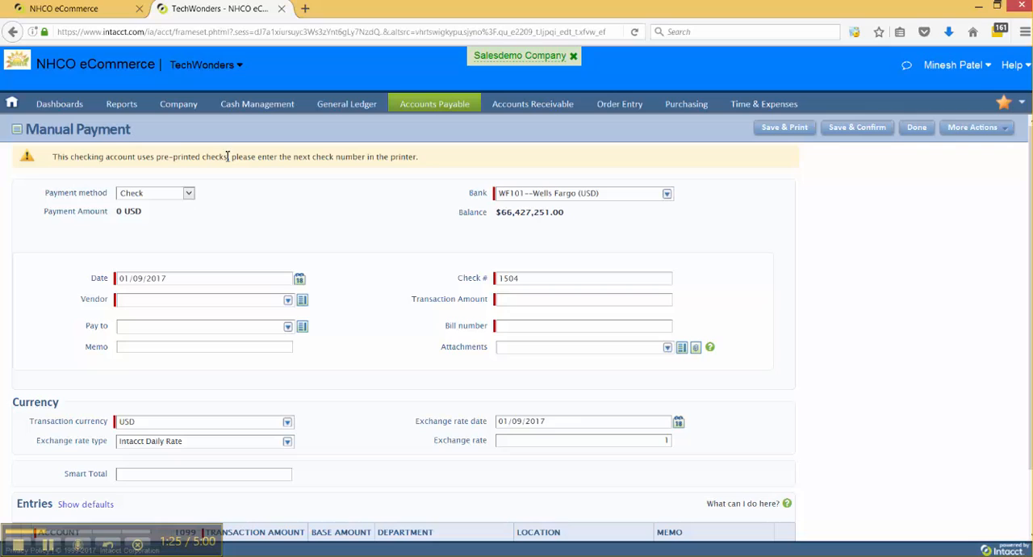
mouse_move(218, 161)
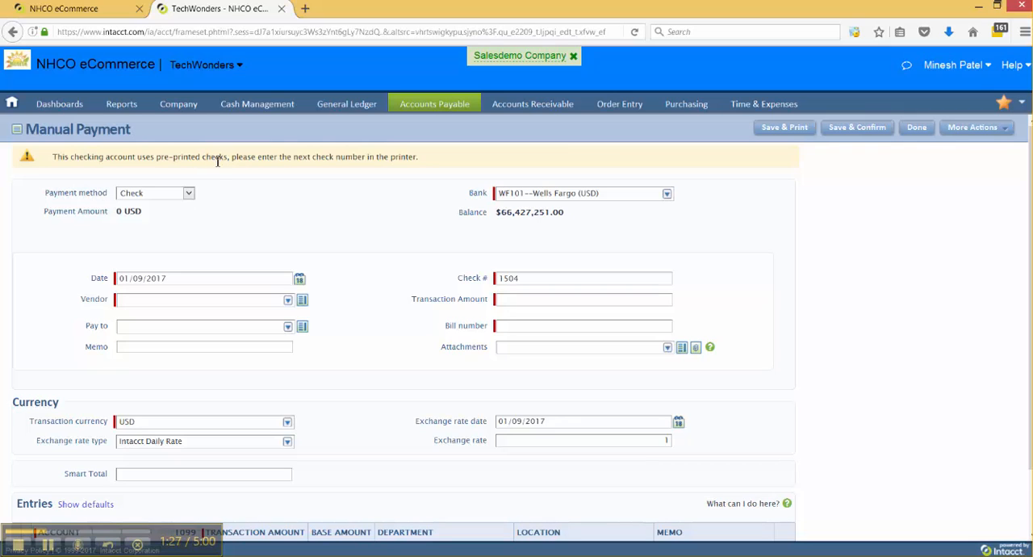
mouse_move(100, 266)
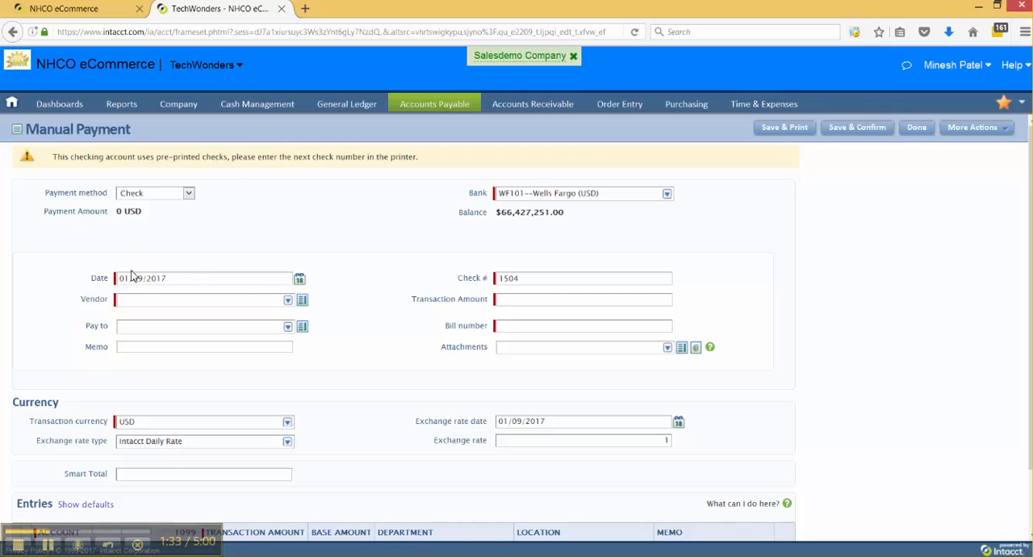
mouse_move(110, 270)
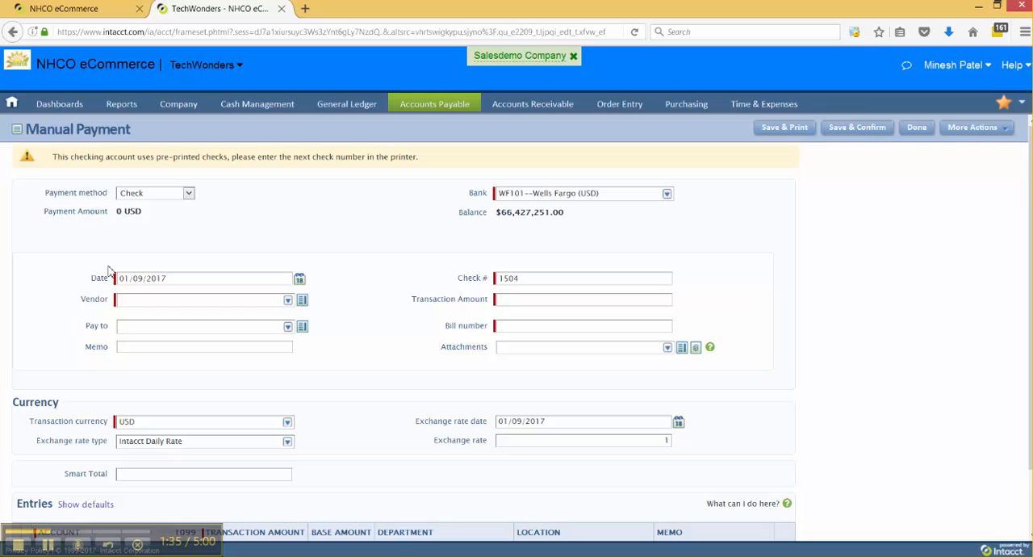
mouse_move(240, 323)
type("1")
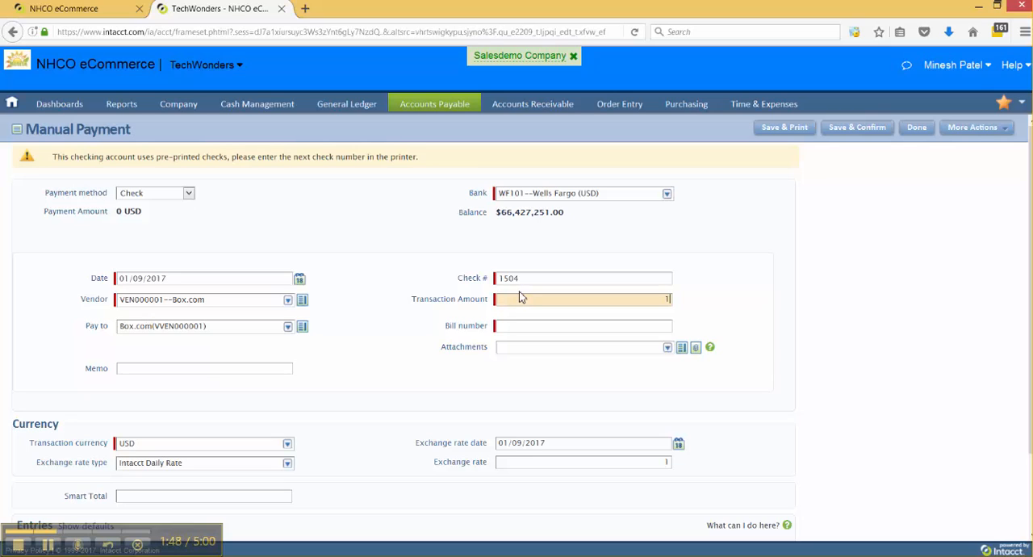
type("000.00")
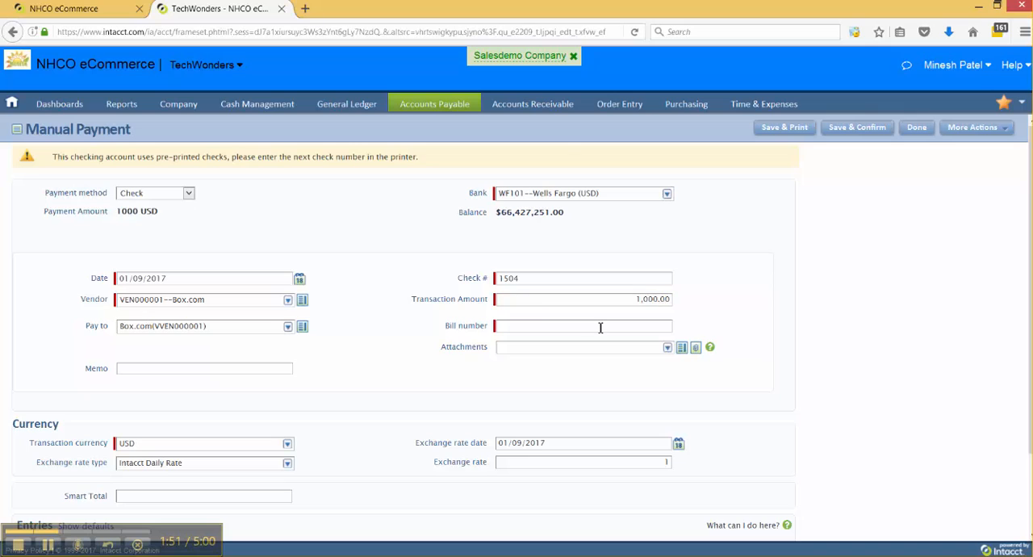
left_click(583, 325)
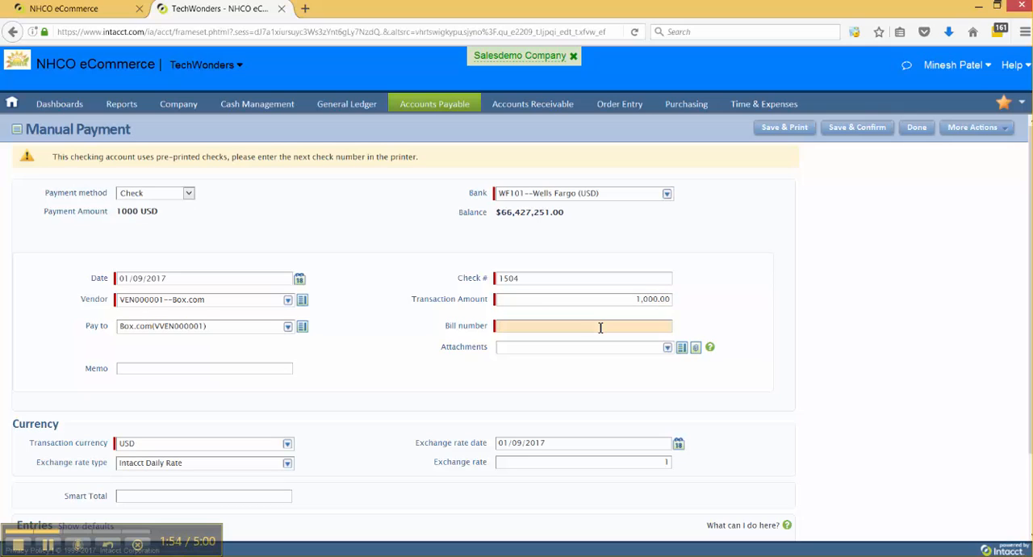
type("15200")
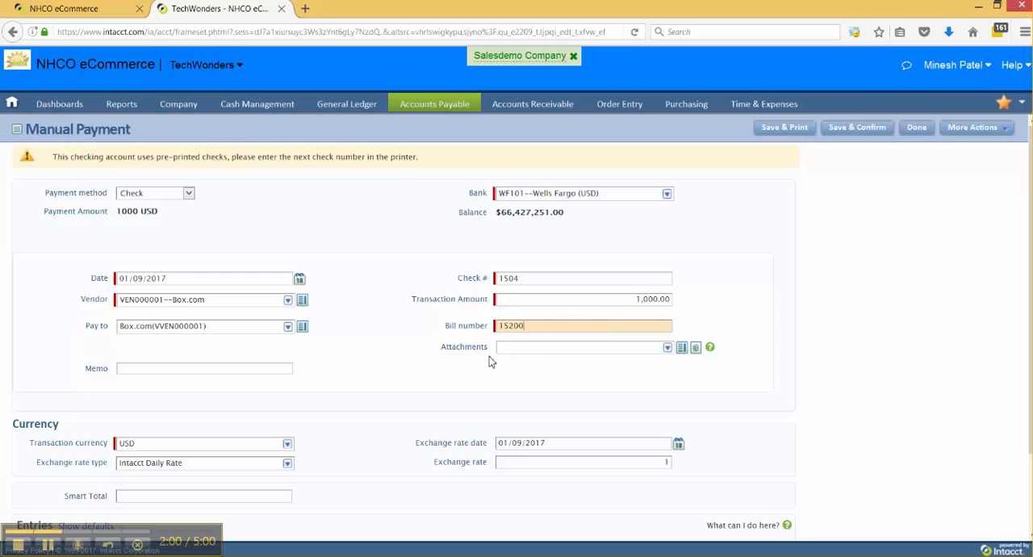
Enter the memo 'Subscription to corporate box.com' and a smart total of 1000
scroll("down", 3)
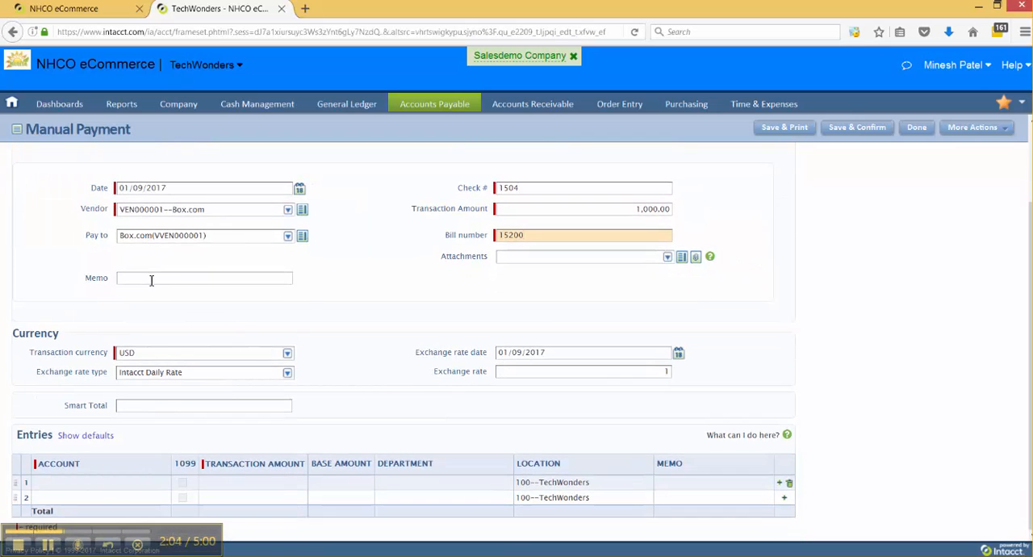
type("Su")
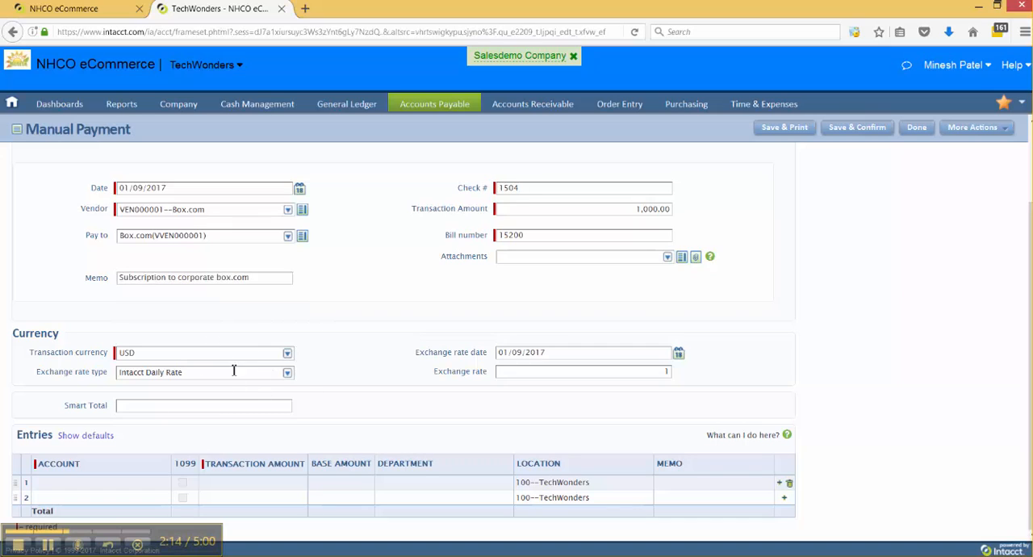
mouse_move(235, 377)
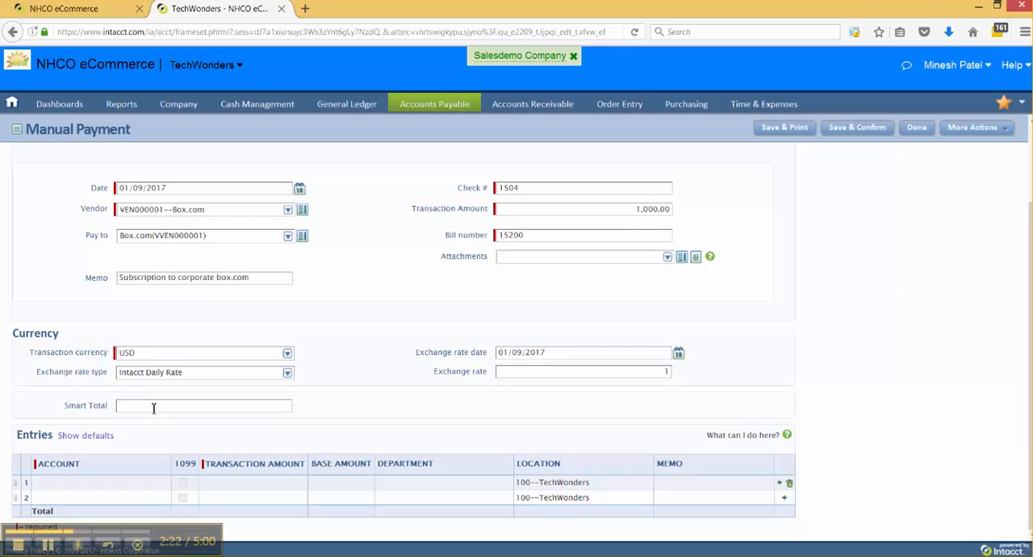
left_click(203, 405)
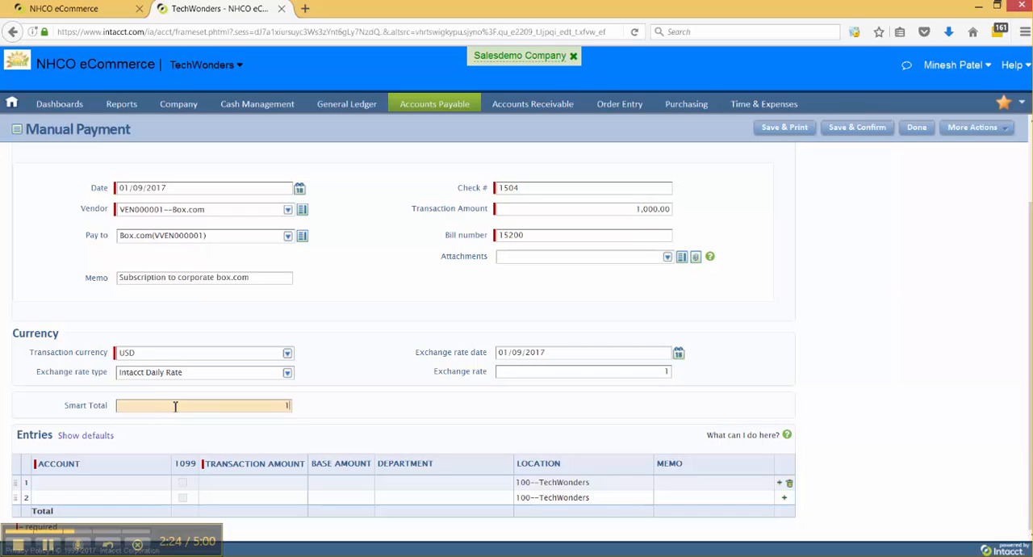
type("1000")
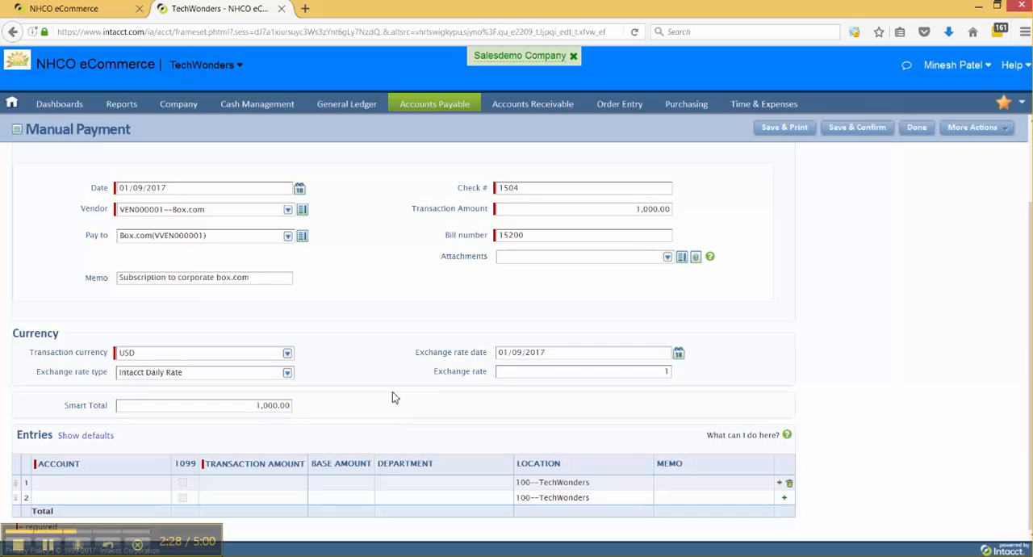
mouse_move(133, 461)
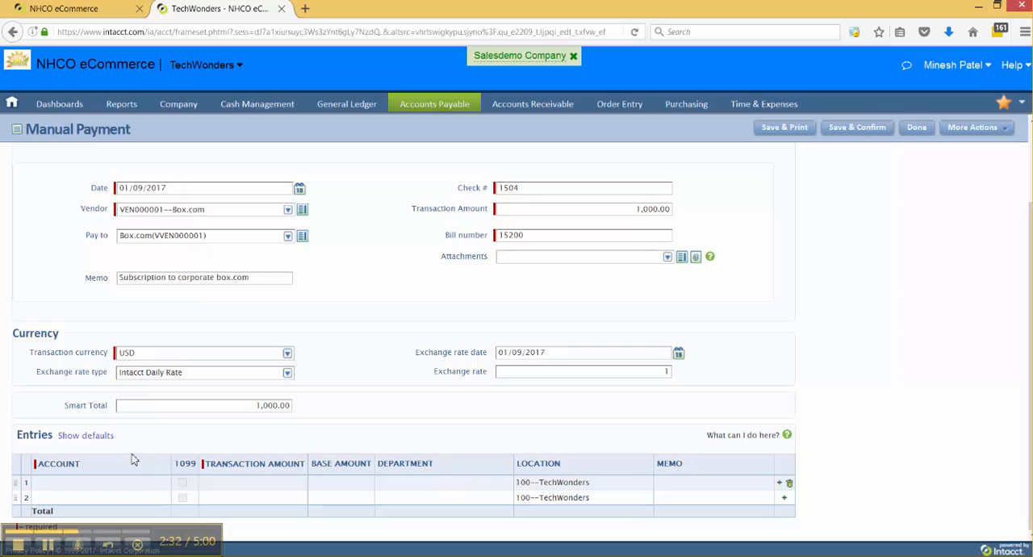
mouse_move(136, 453)
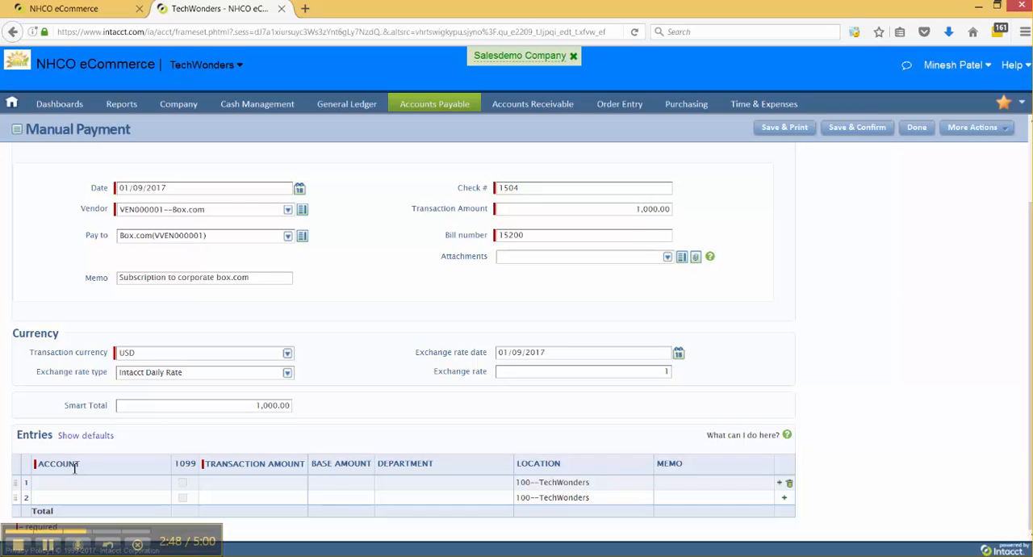
mouse_move(200, 371)
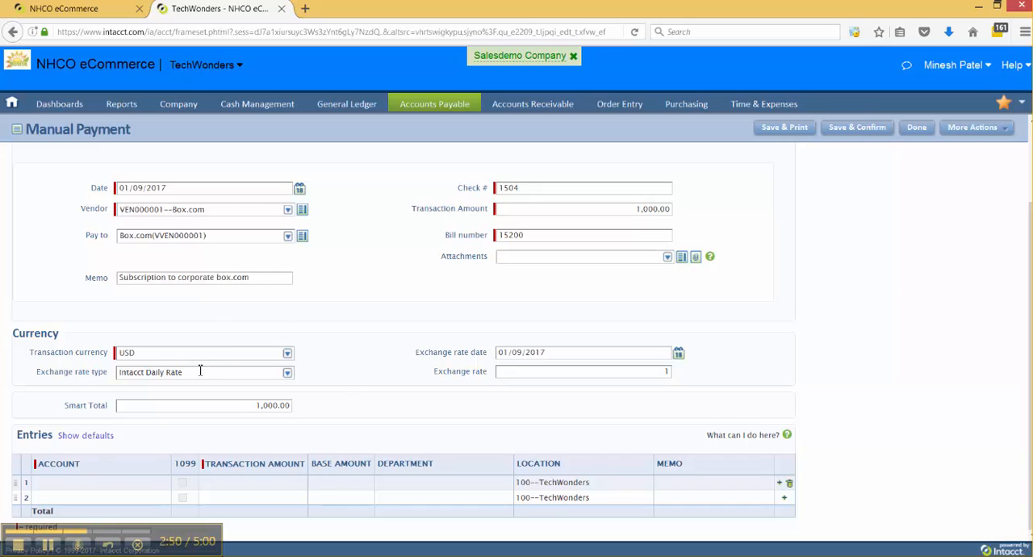
mouse_move(140, 469)
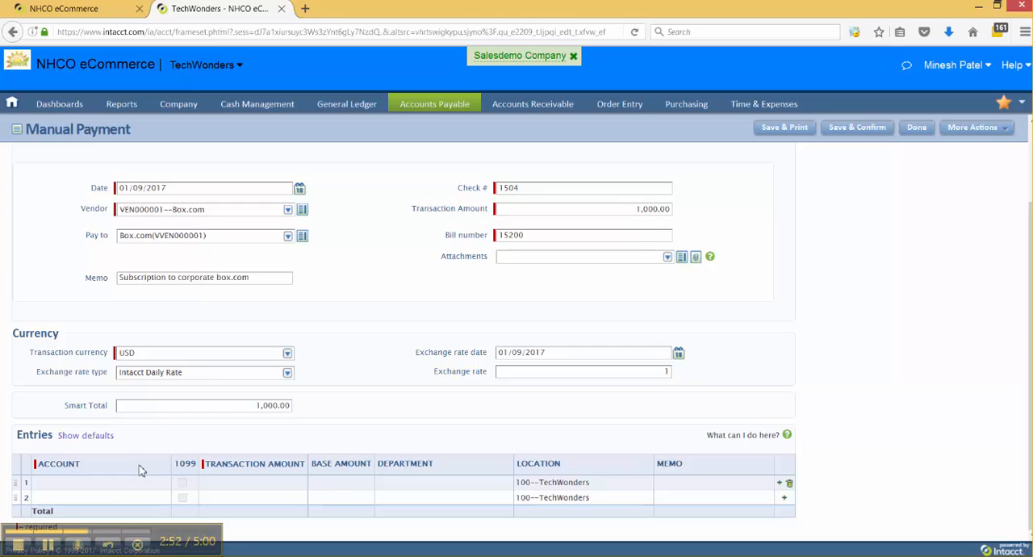
Code entry line 1 to 61200 Office Expense- Other, department 10--Admin
left_click(97, 481)
type("6")
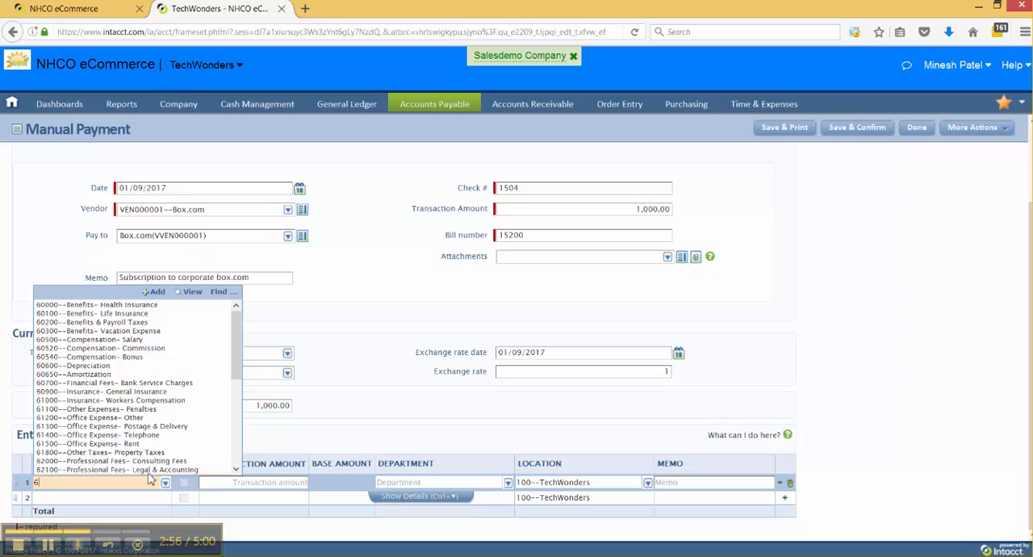
mouse_move(133, 417)
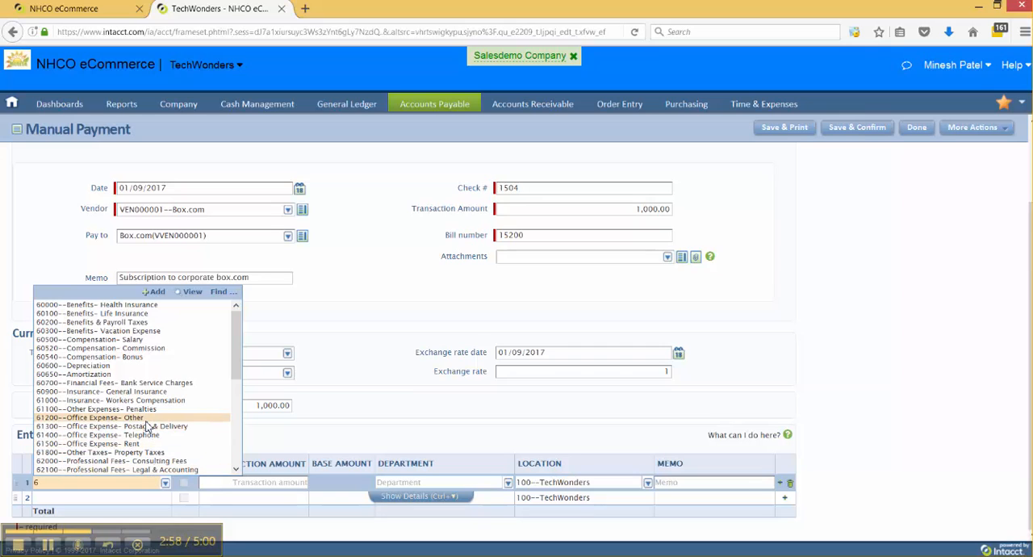
left_click(83, 417)
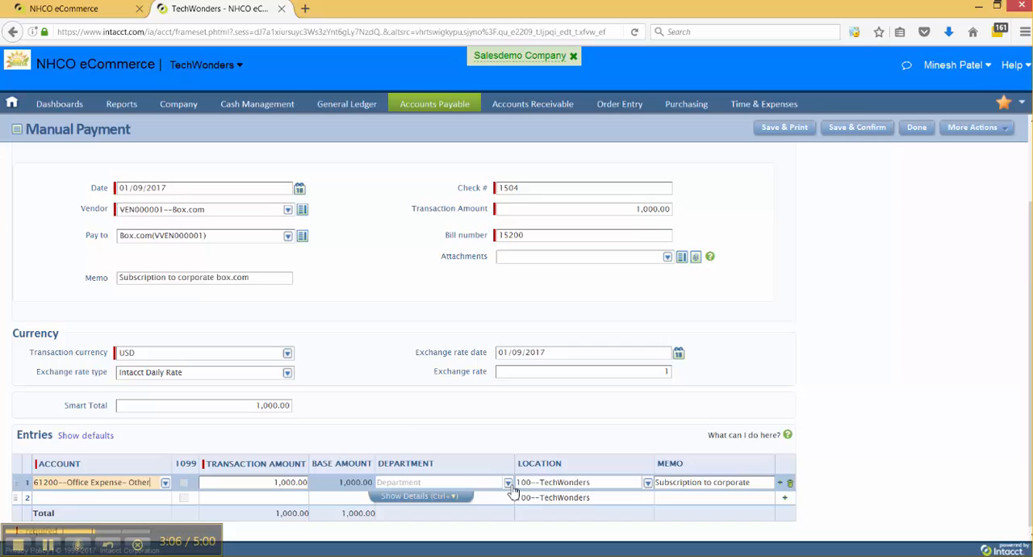
left_click(508, 482)
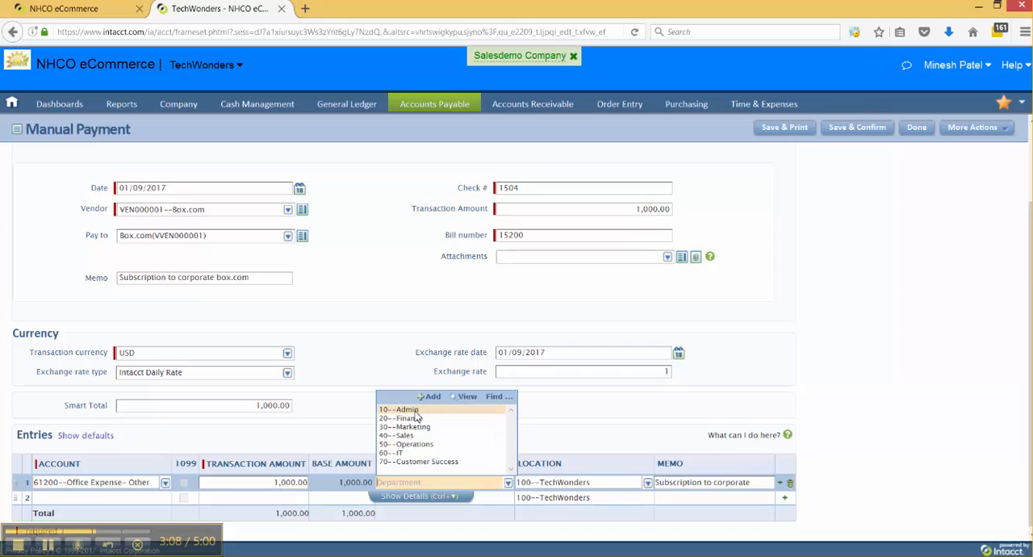
left_click(401, 409)
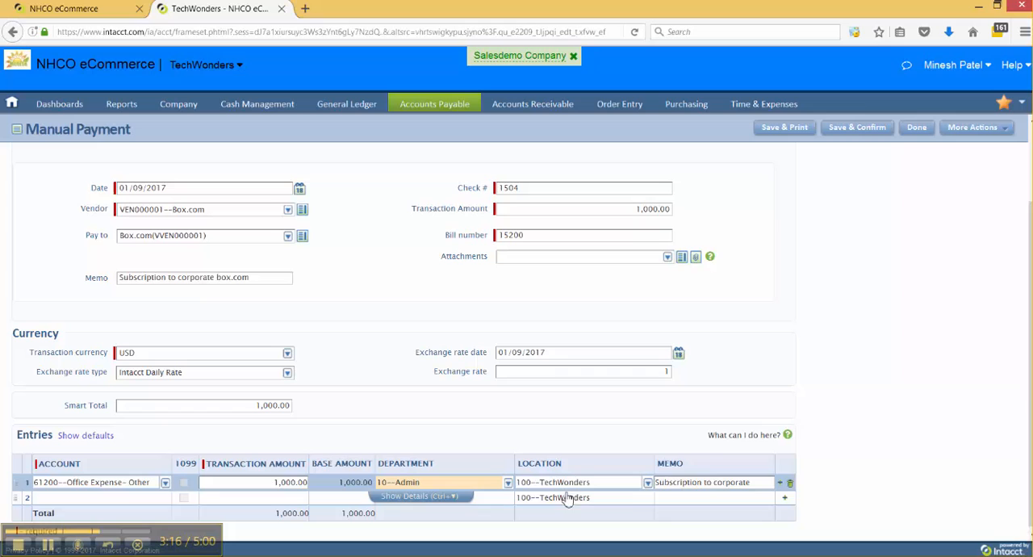
left_click(713, 482)
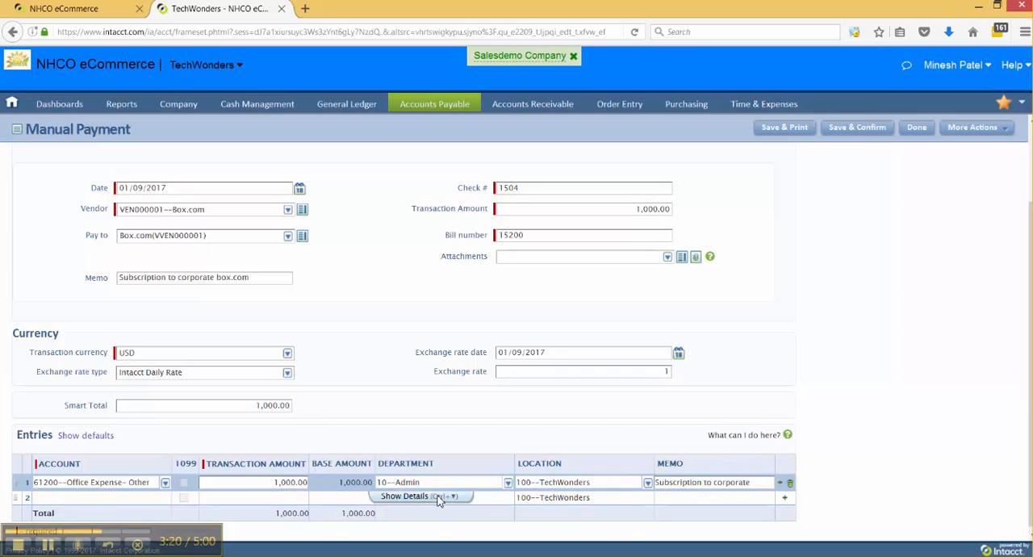
Show the entry line's extra dimensions, with vendor Box.com prefilled
left_click(408, 496)
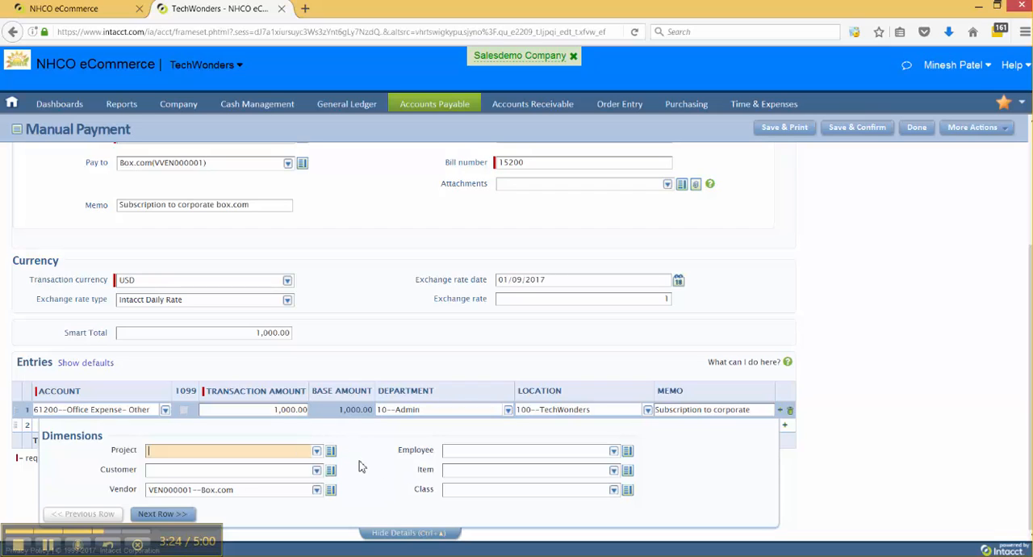
mouse_move(364, 466)
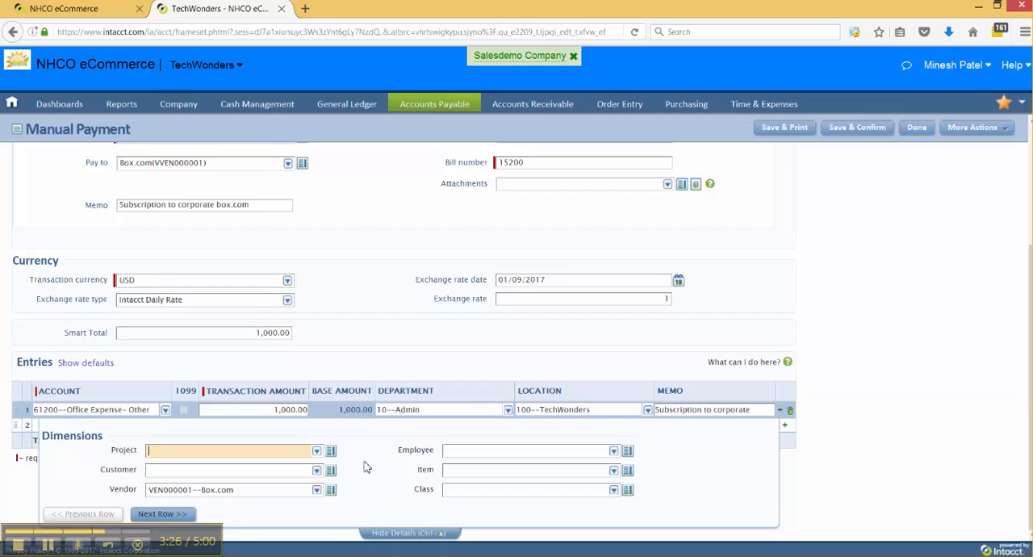
mouse_move(692, 334)
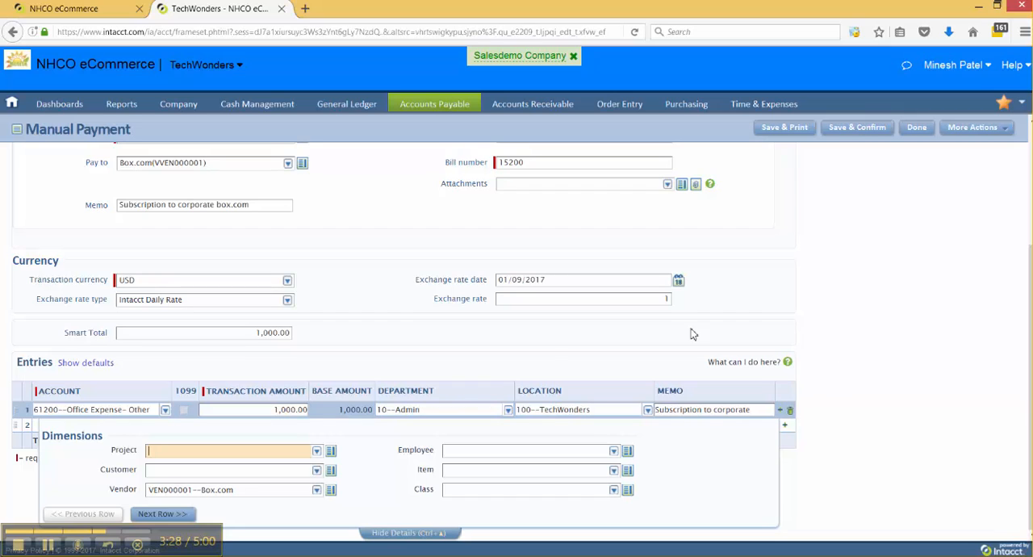
mouse_move(456, 425)
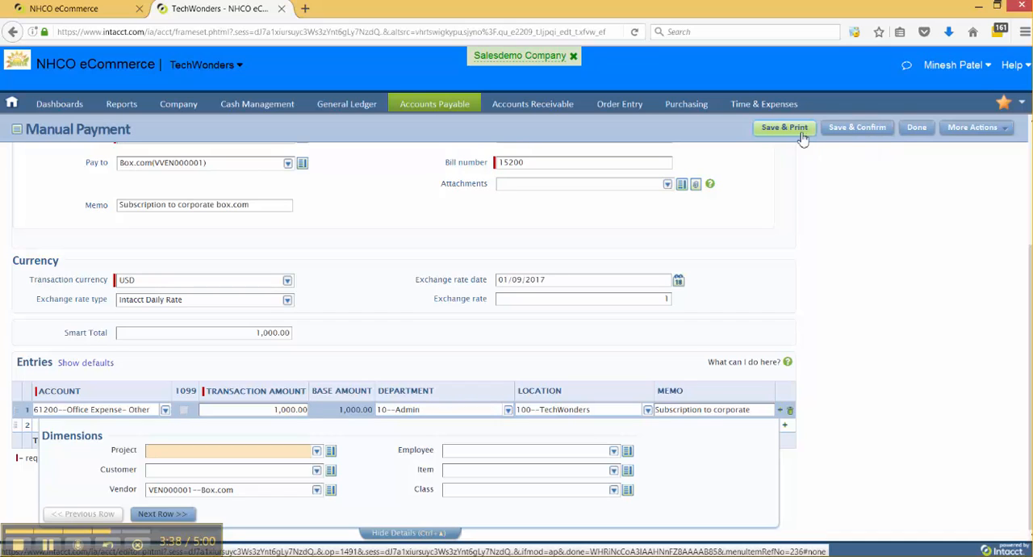
mouse_move(799, 138)
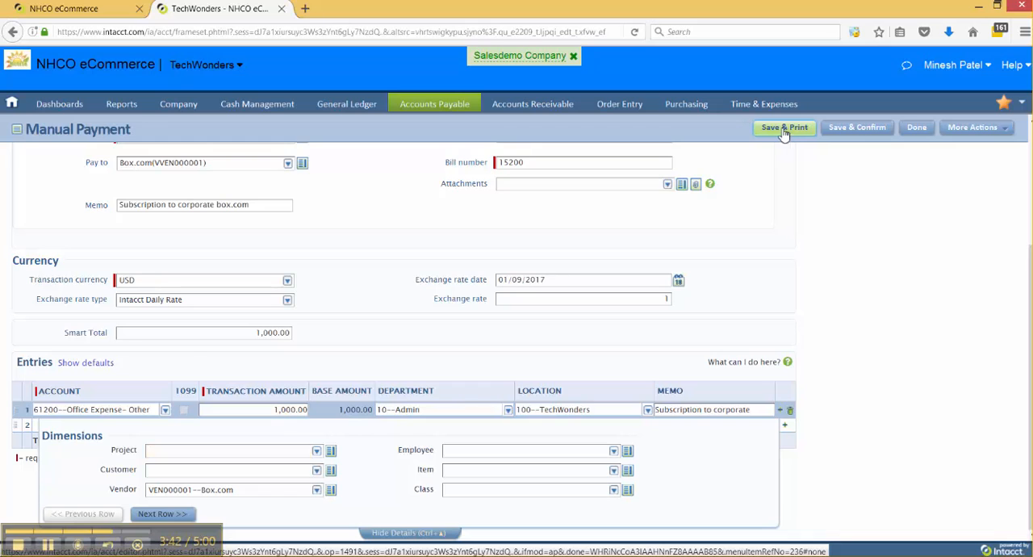
Save the payment and print the $1,000.00 Box.com check as a PDF
left_click(783, 127)
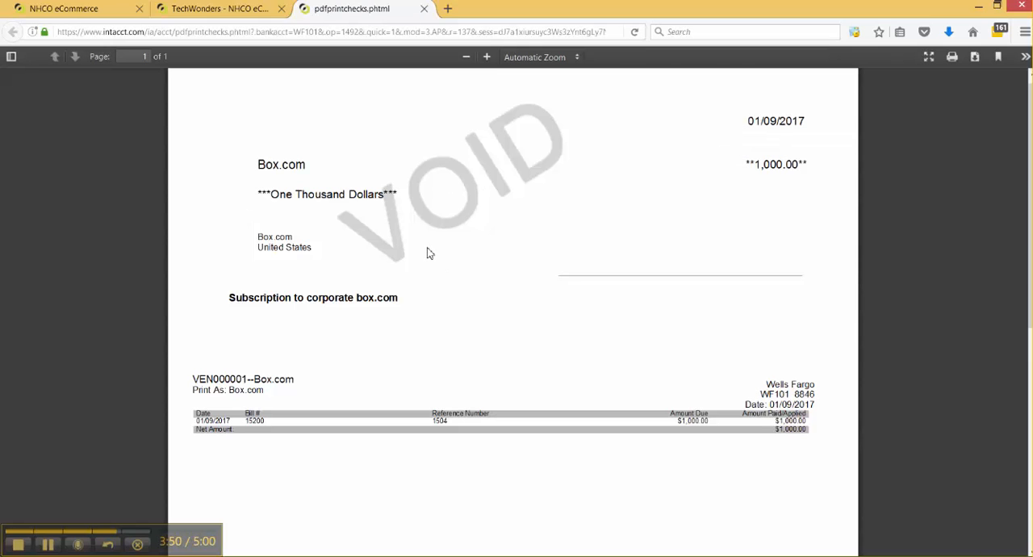
mouse_move(403, 240)
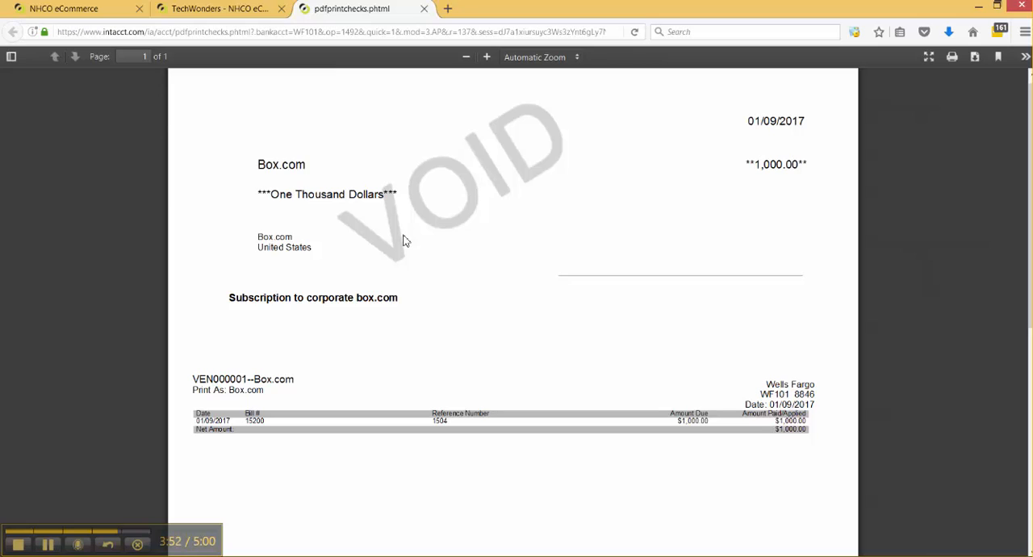
Return to the TechWonders tab and confirm the saved check 1504 payment
left_click(218, 9)
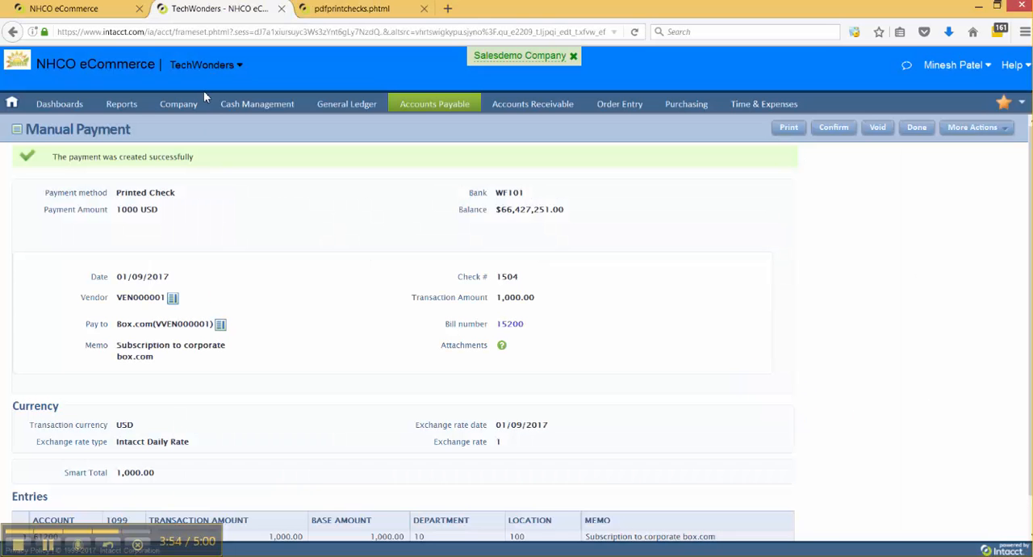
mouse_move(305, 290)
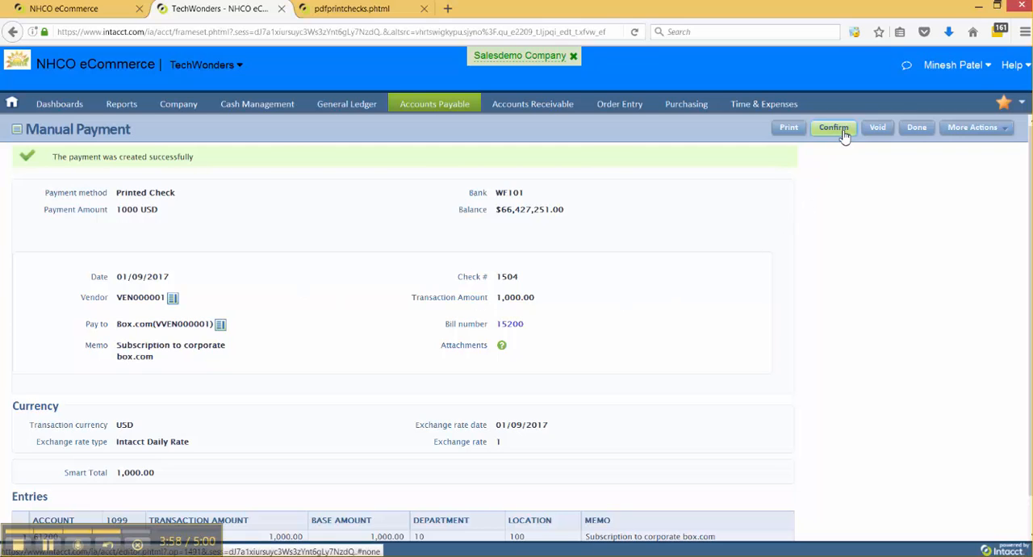
mouse_move(877, 127)
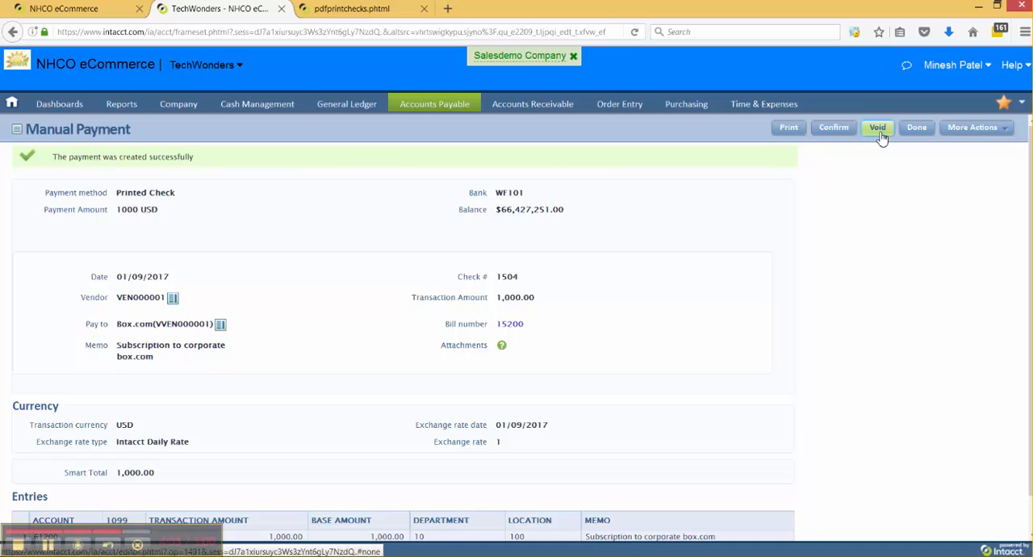
mouse_move(863, 139)
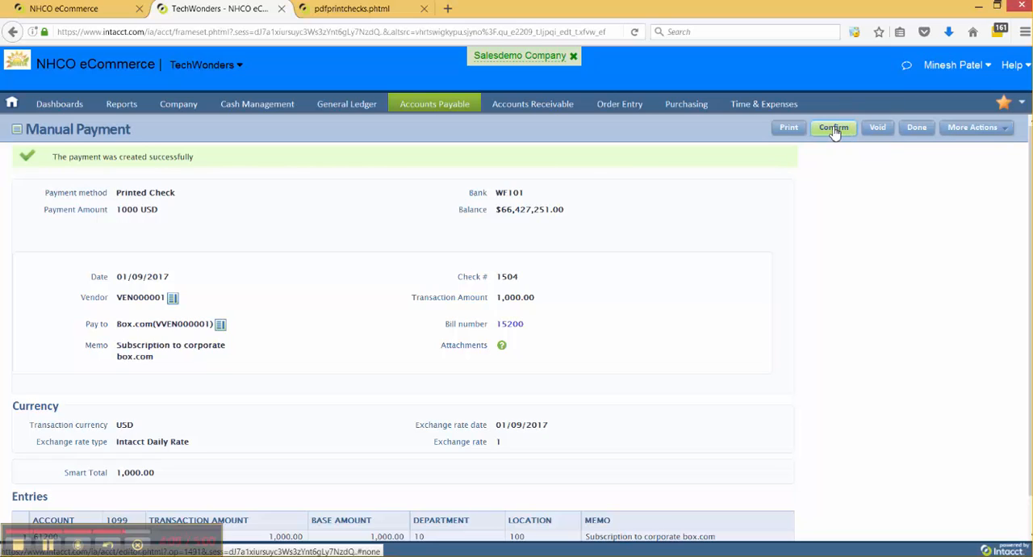
left_click(832, 127)
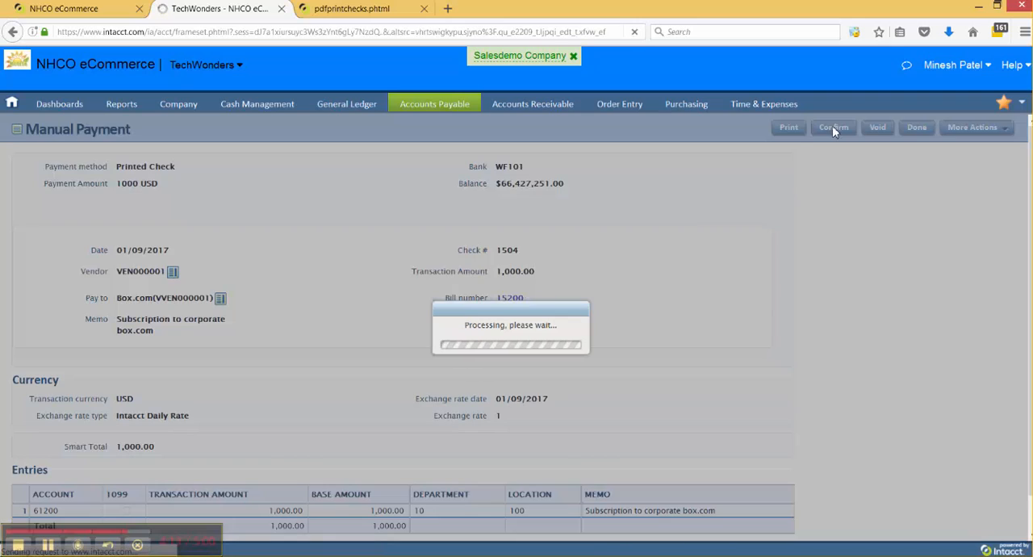
left_click(832, 127)
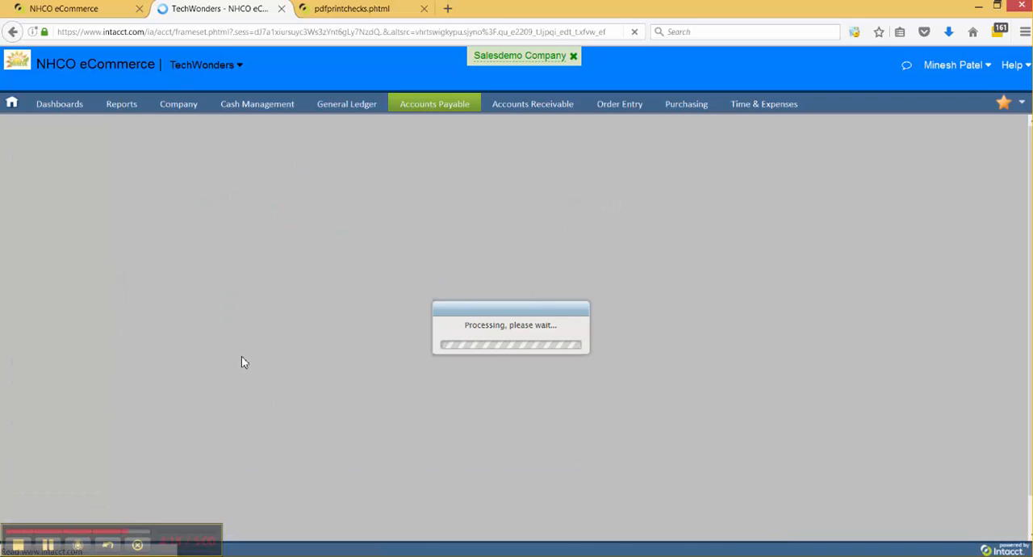